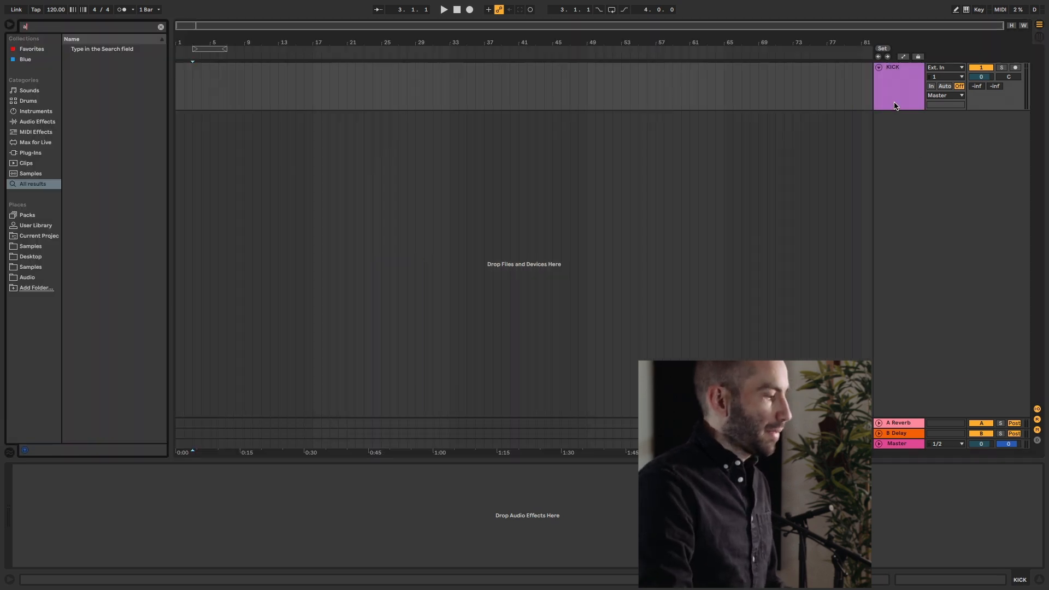
Review the set: the Delay return's Valhalla device, then the KICK track, alongside SYNTH with Analog and Echo
text(nal)
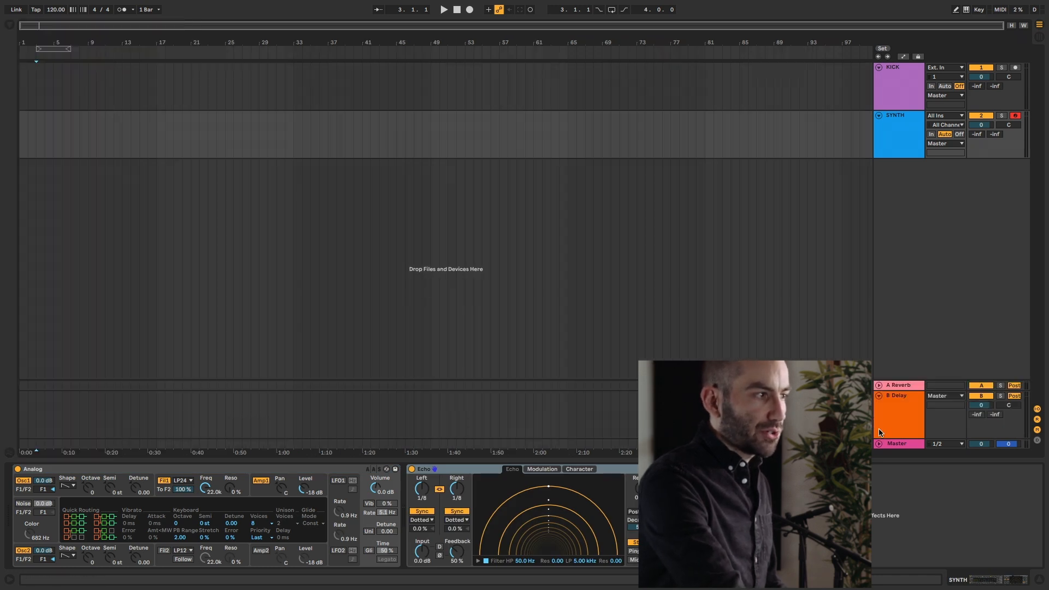
click(896, 384)
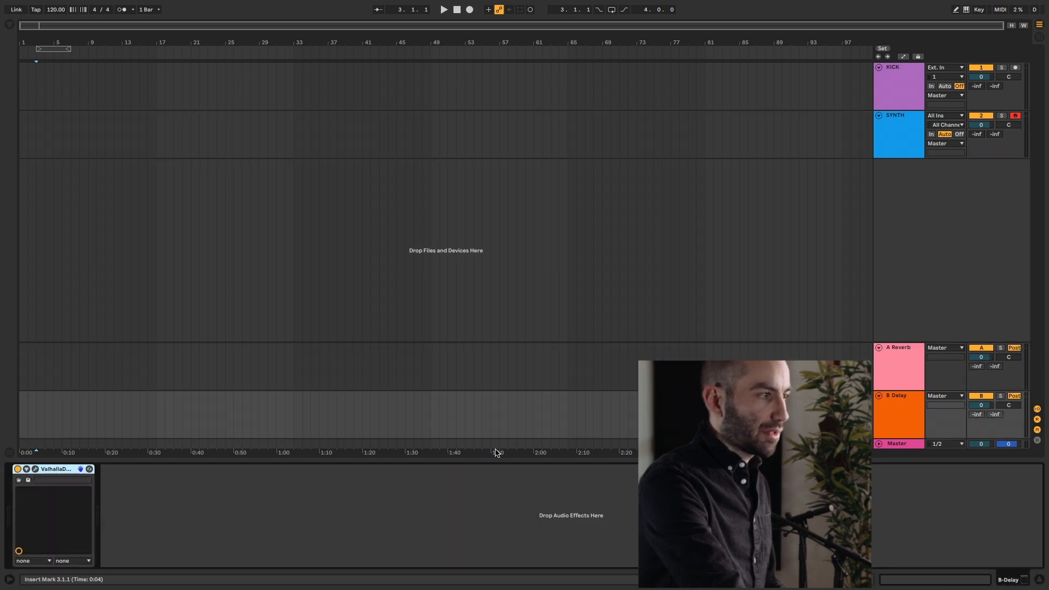
click(896, 85)
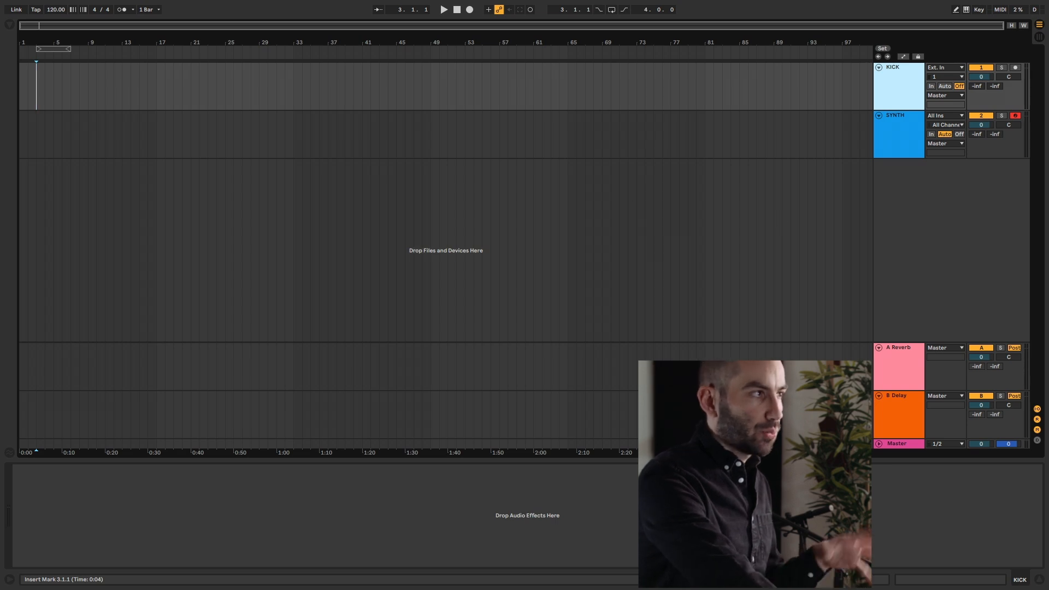
mouse_move(129, 236)
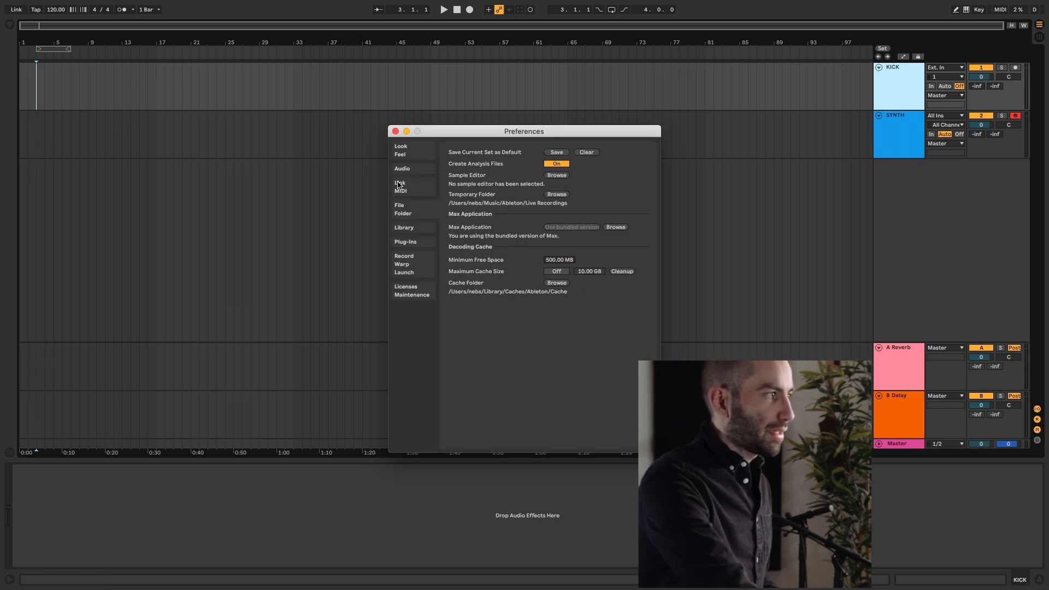
mouse_move(483, 211)
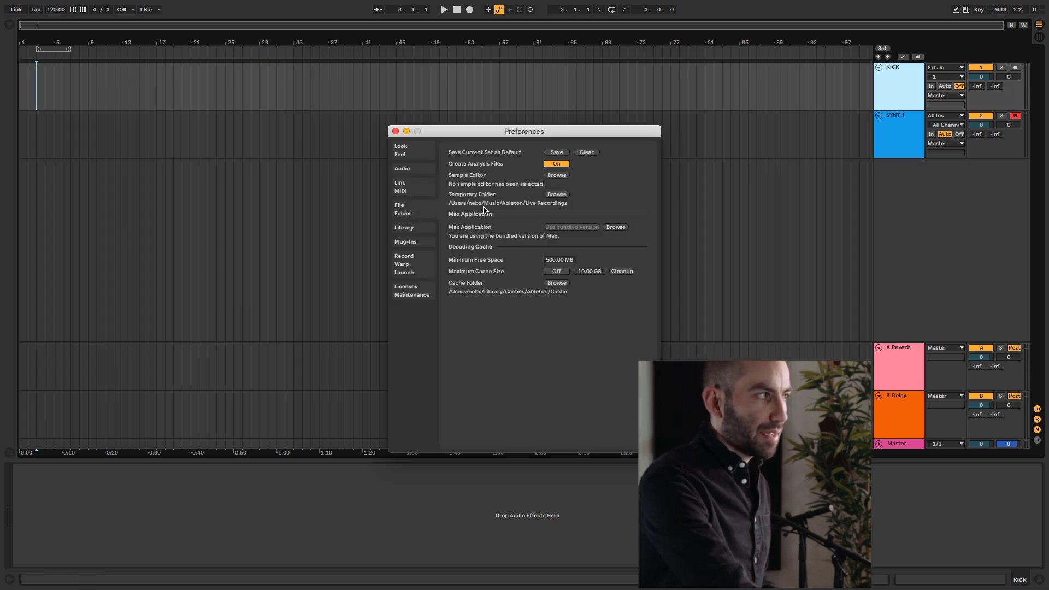
mouse_move(495, 156)
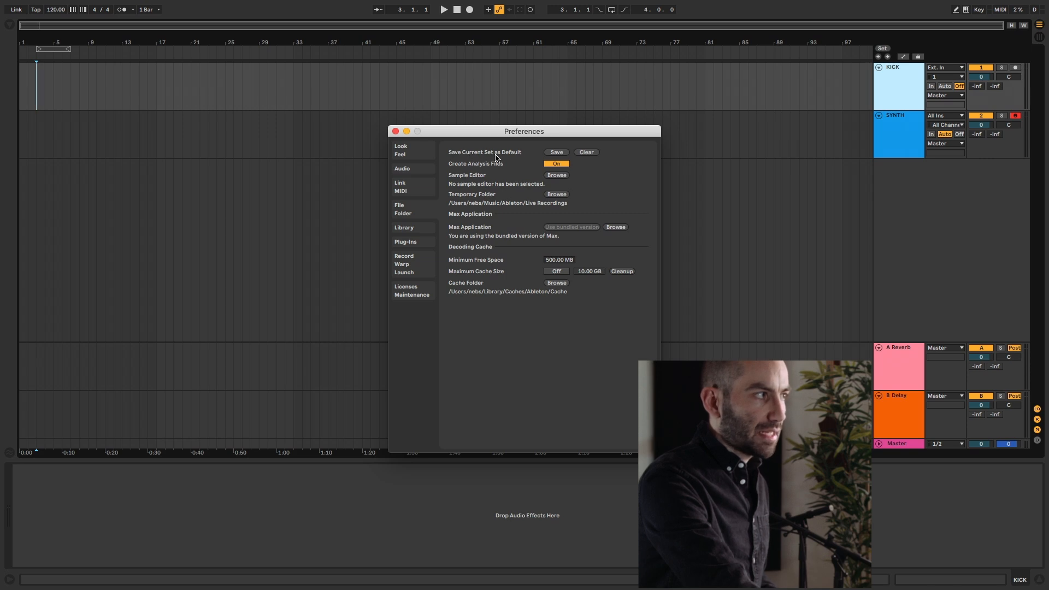
Save the current KICK/SYNTH/Reverb/Delay set as the default set in Preferences and close Preferences
click(555, 152)
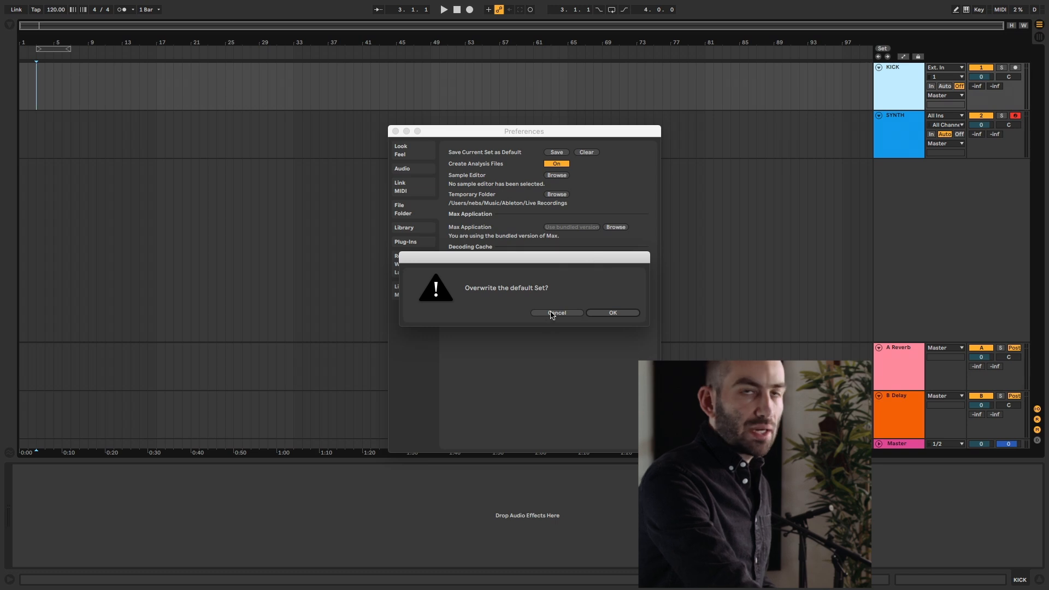
click(556, 312)
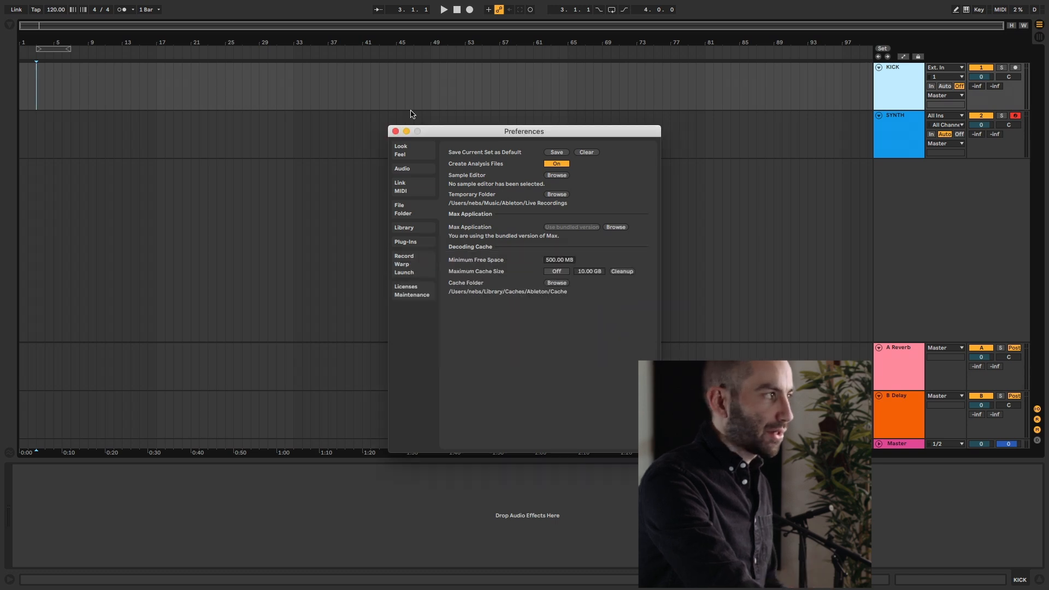
click(394, 131)
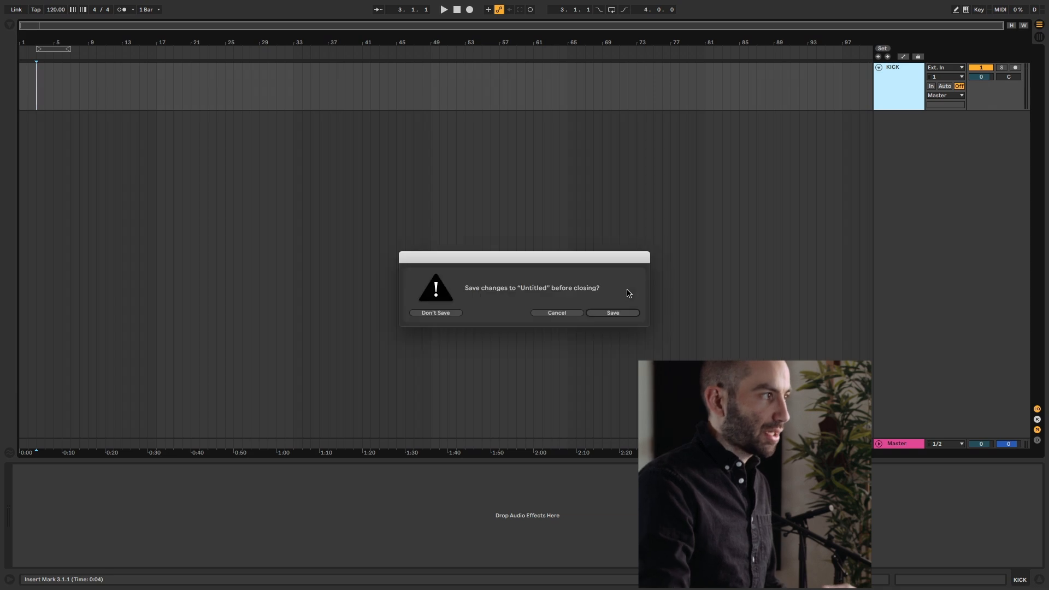
mouse_move(460, 323)
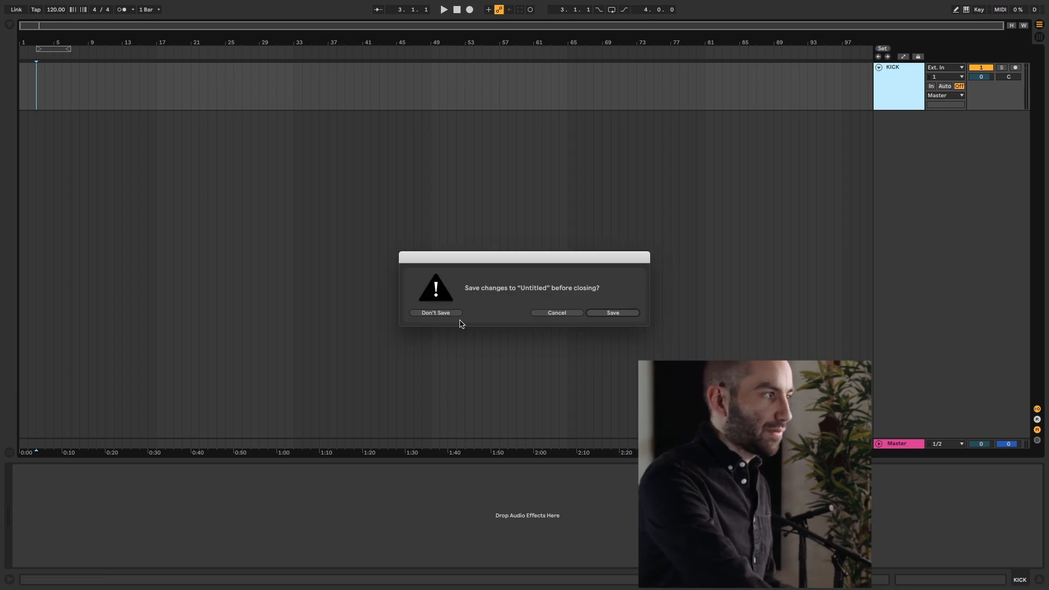
Discard the untitled set so a new set opens from the saved default tracks
click(435, 312)
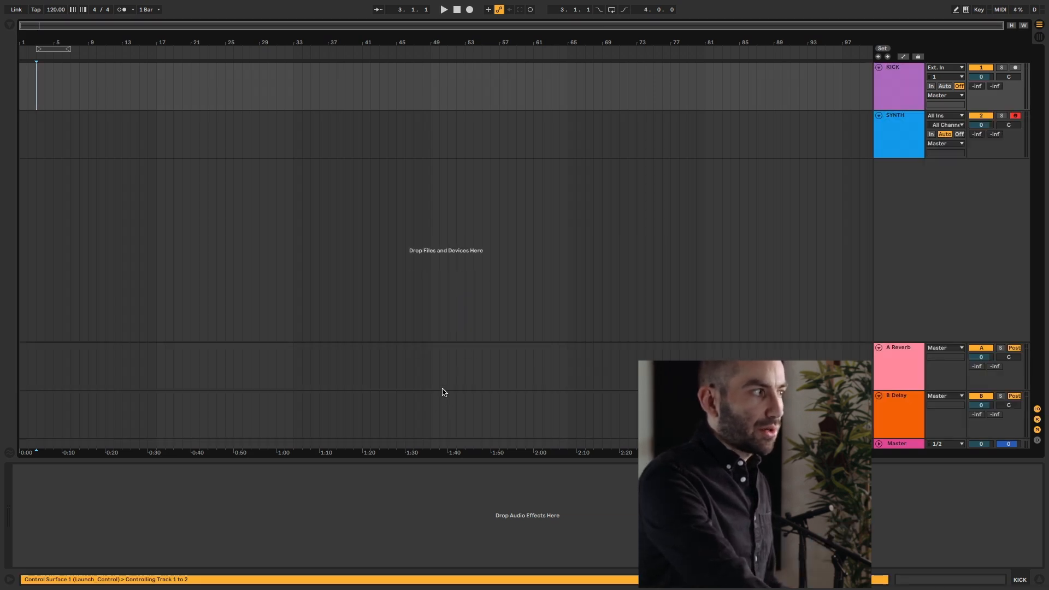
mouse_move(884, 234)
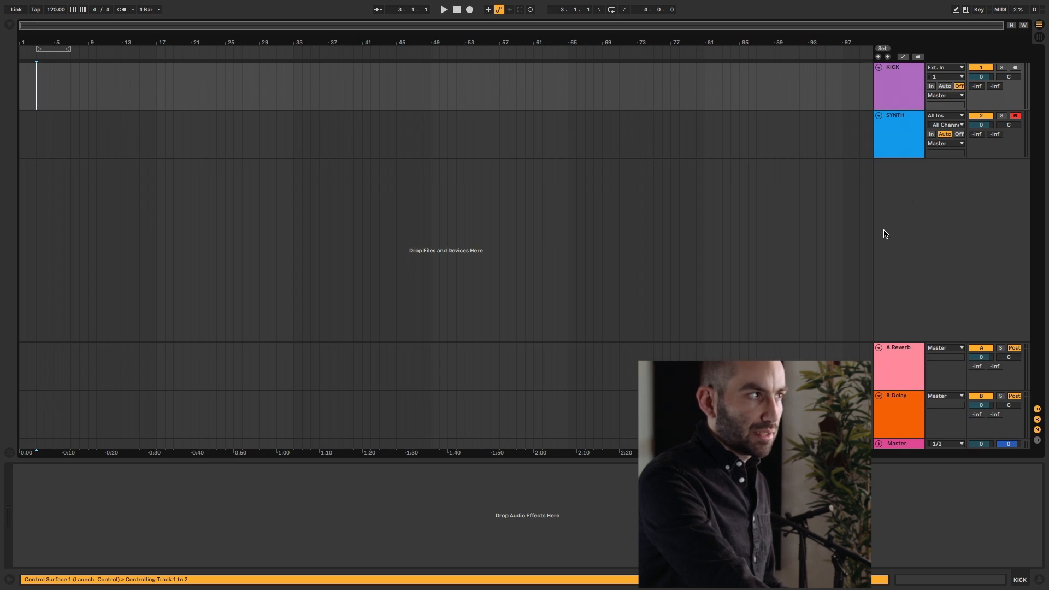
click(898, 87)
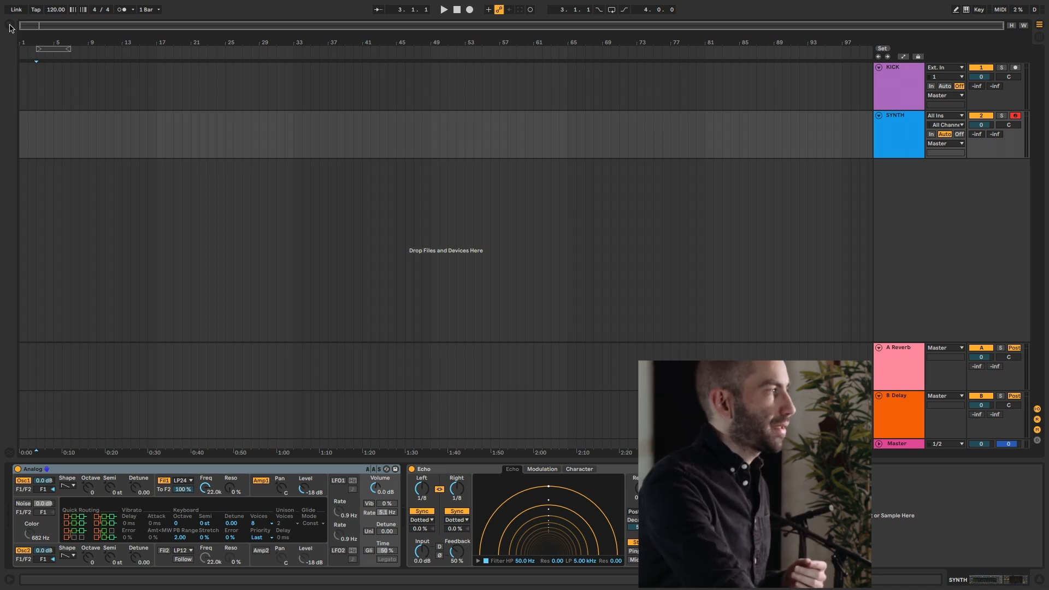
Create a new Templates folder in the User Library from the browser
click(10, 27)
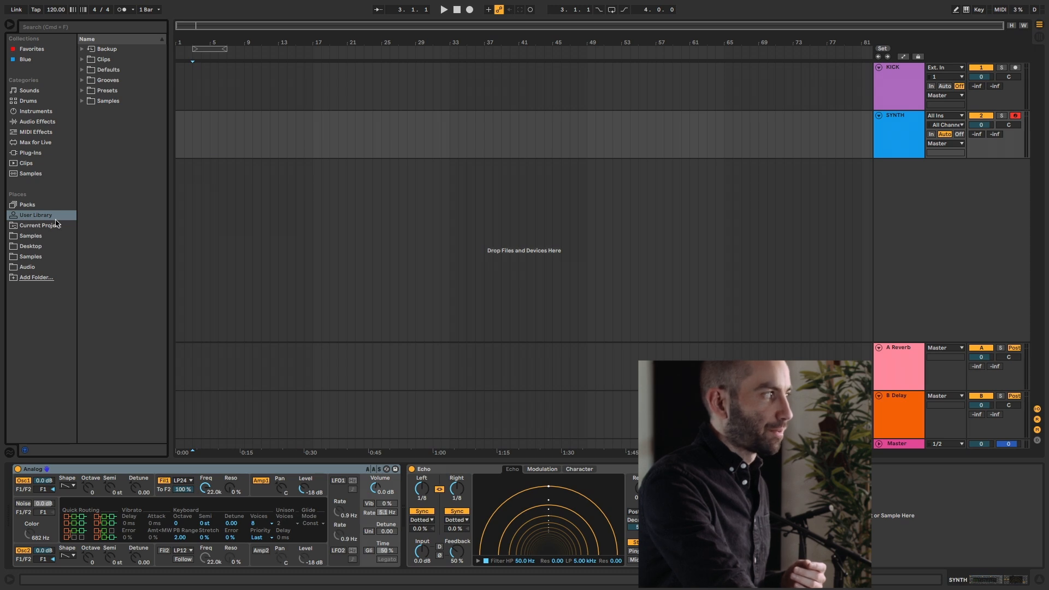
mouse_move(119, 130)
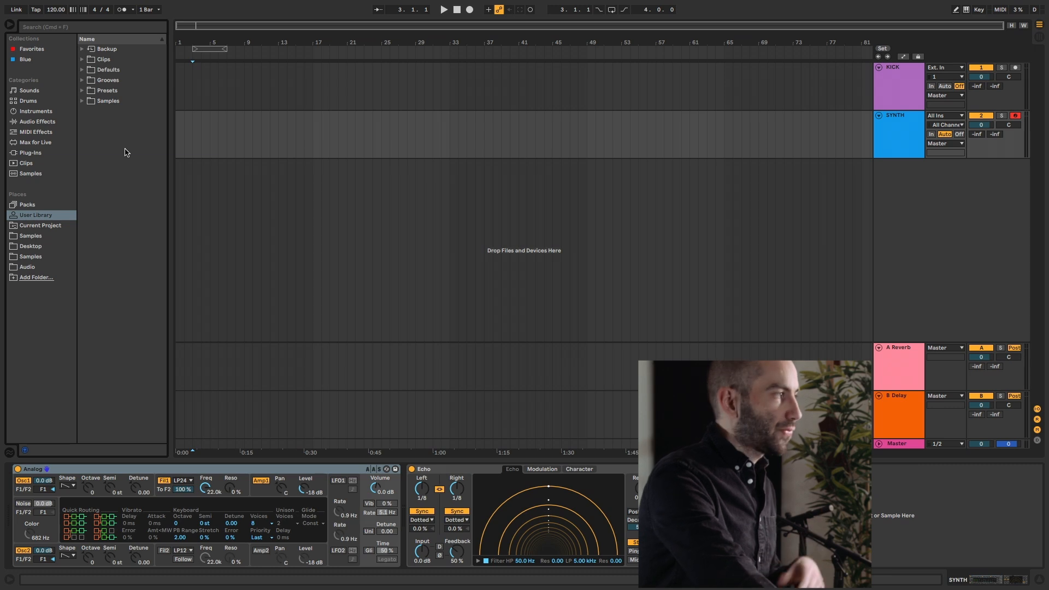
right_click(124, 152)
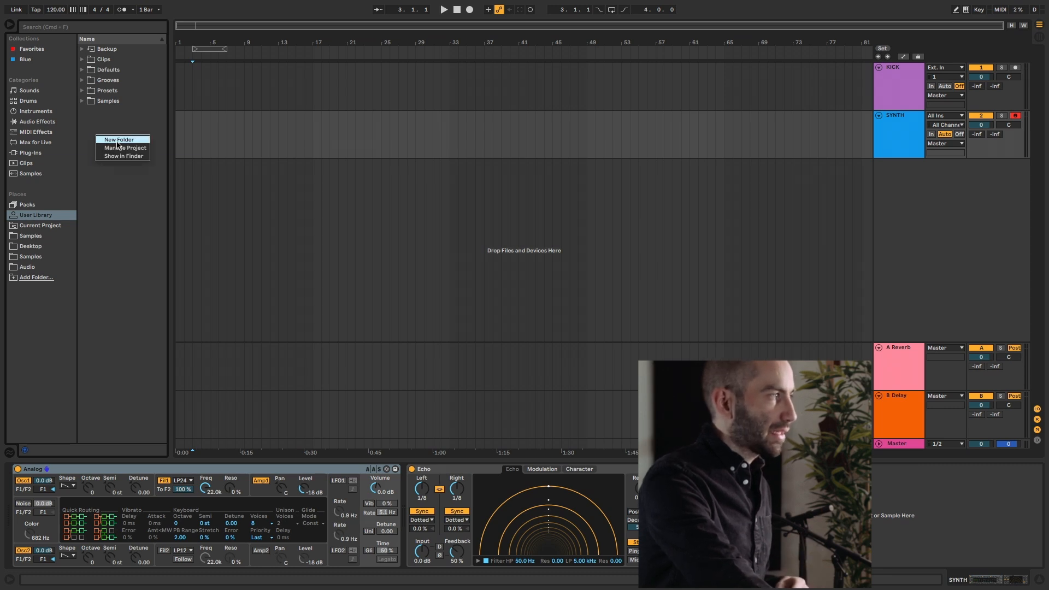
click(118, 138)
text(Templates)
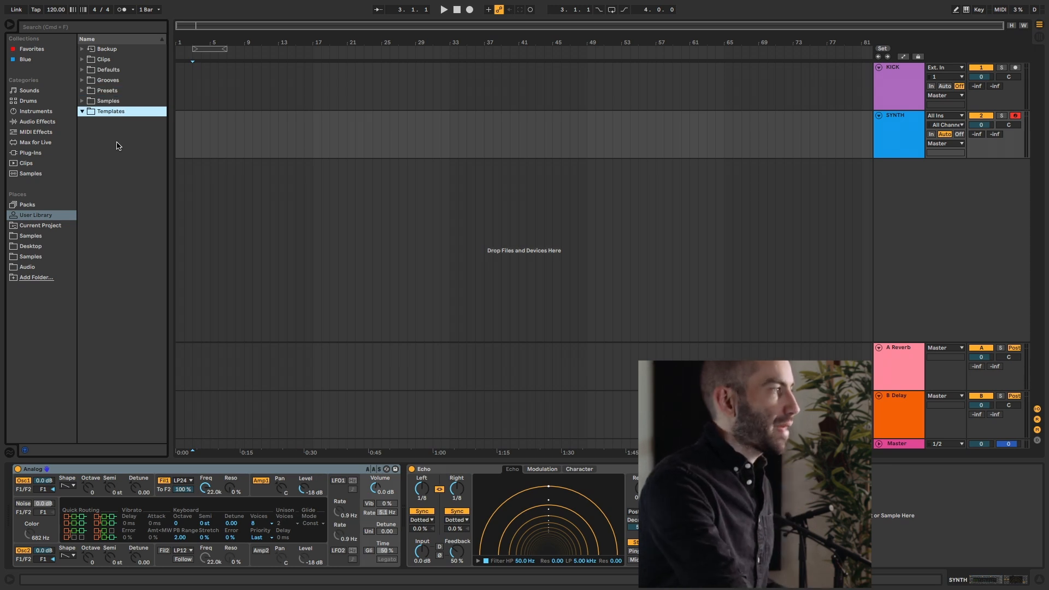
mouse_move(97, 143)
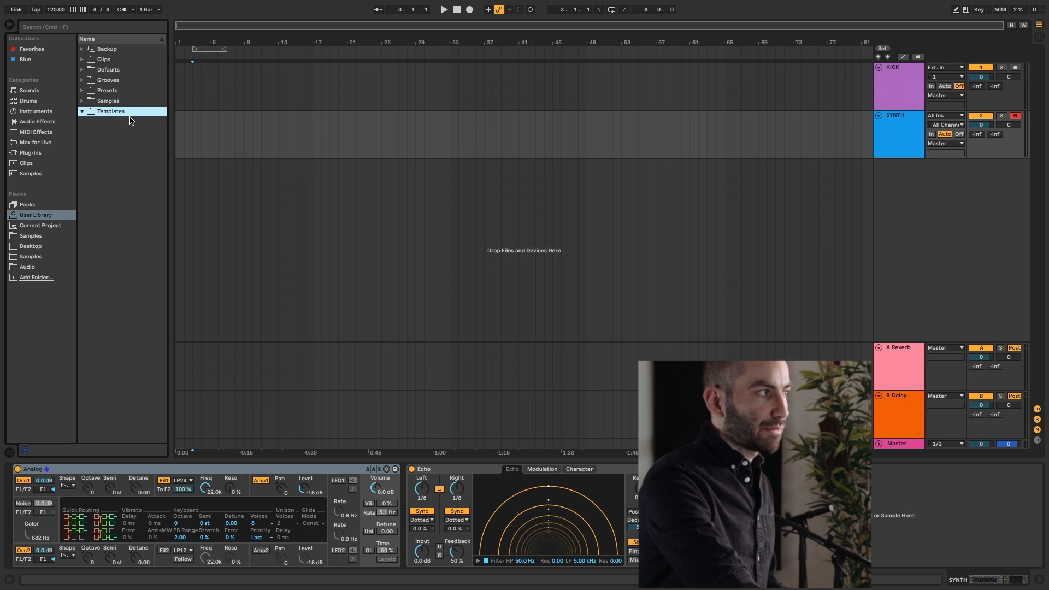
mouse_move(104, 113)
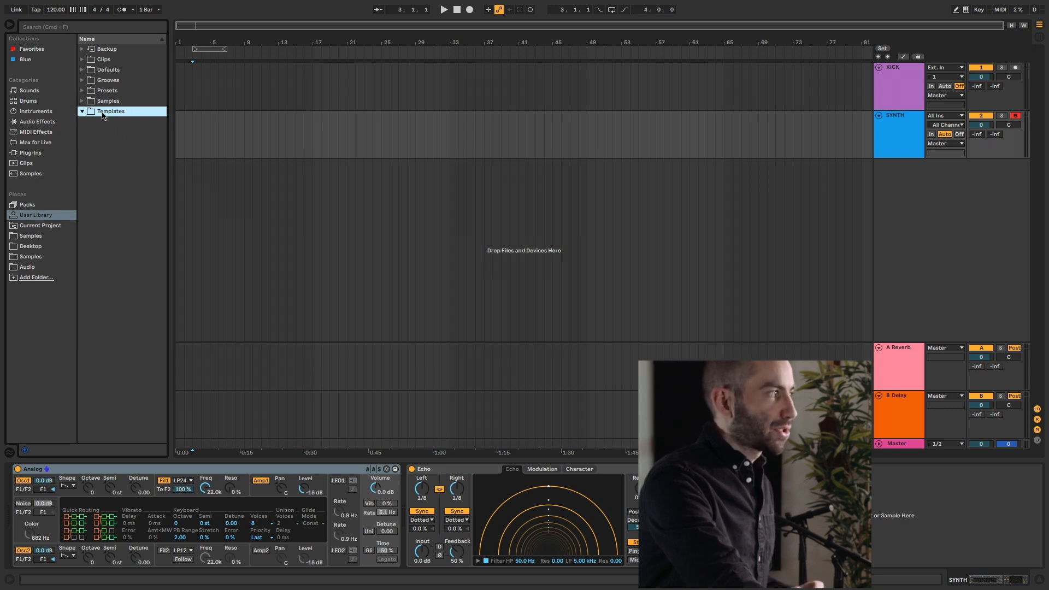
right_click(110, 112)
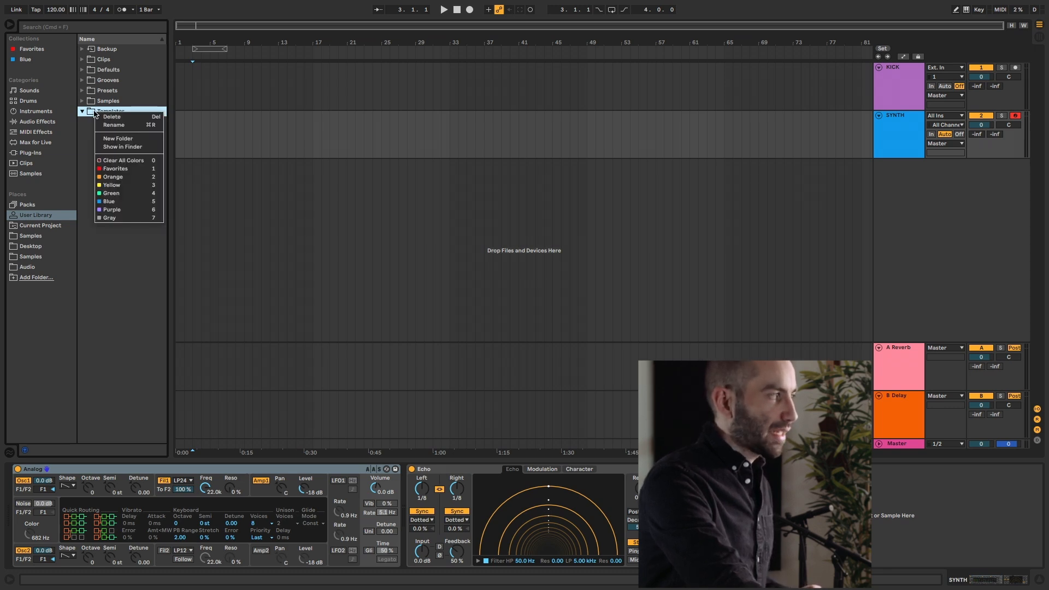
Reveal the empty Templates folder in Finder via Show in Finder
click(122, 146)
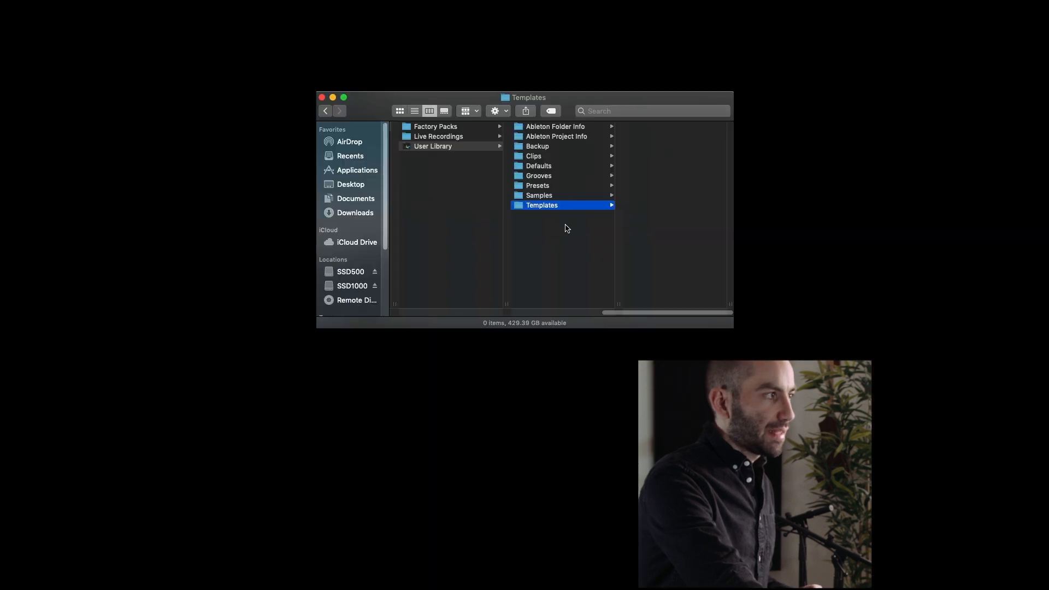
mouse_move(520, 208)
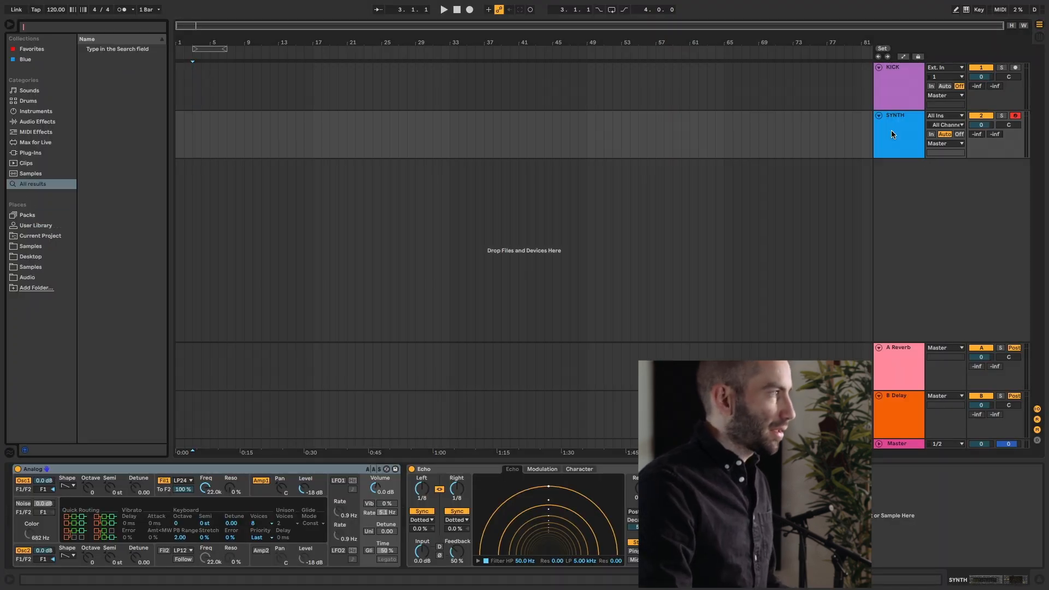
Add 808 Core Kit and Acid Bass tracks, enlarge track heights, and rename them 808 and BASS
text(808)
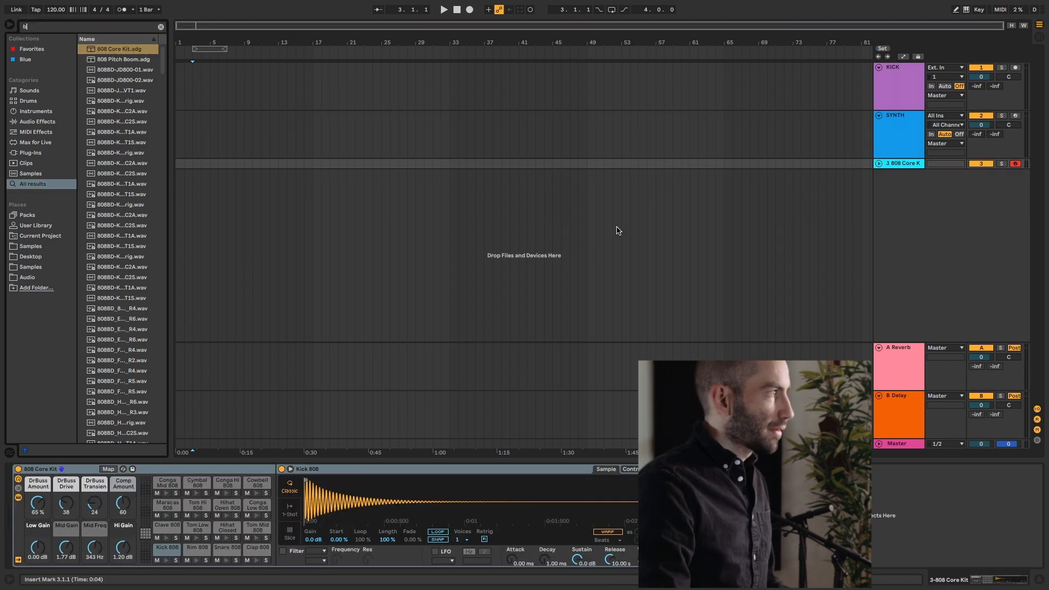
text(ass)
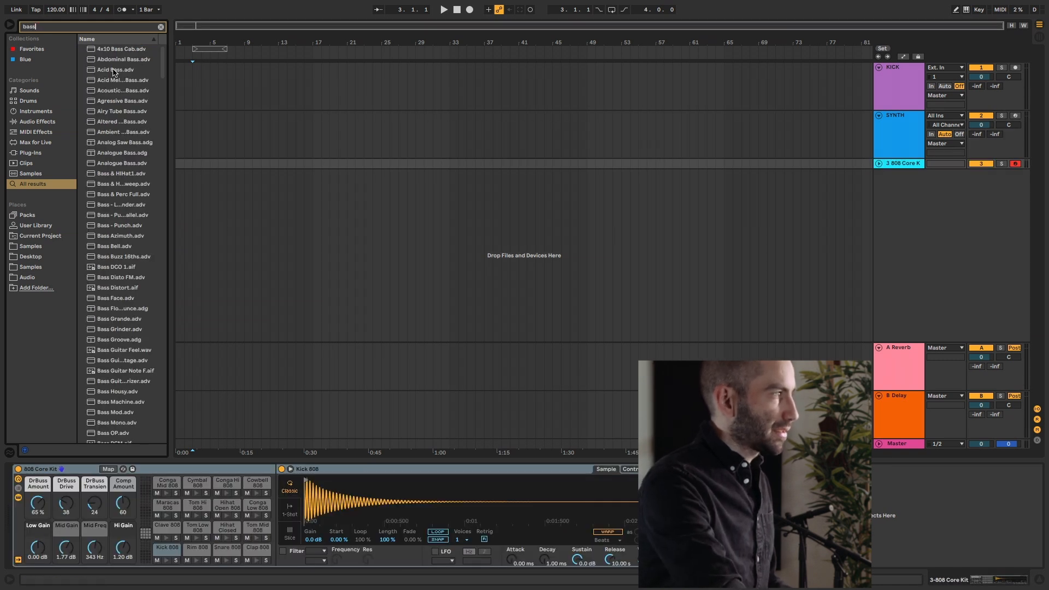
double_click(115, 69)
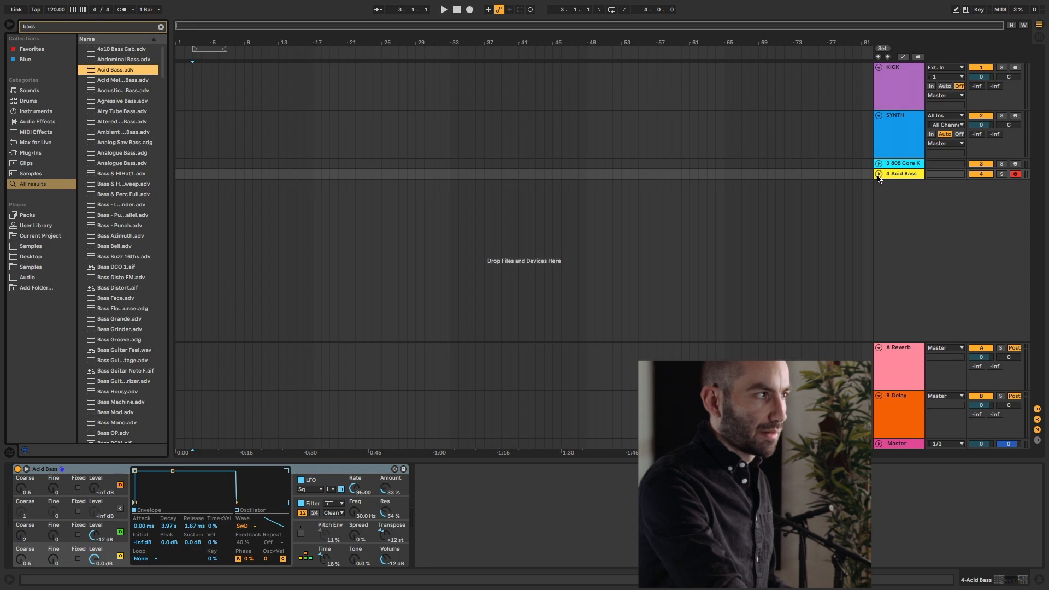
click(899, 163)
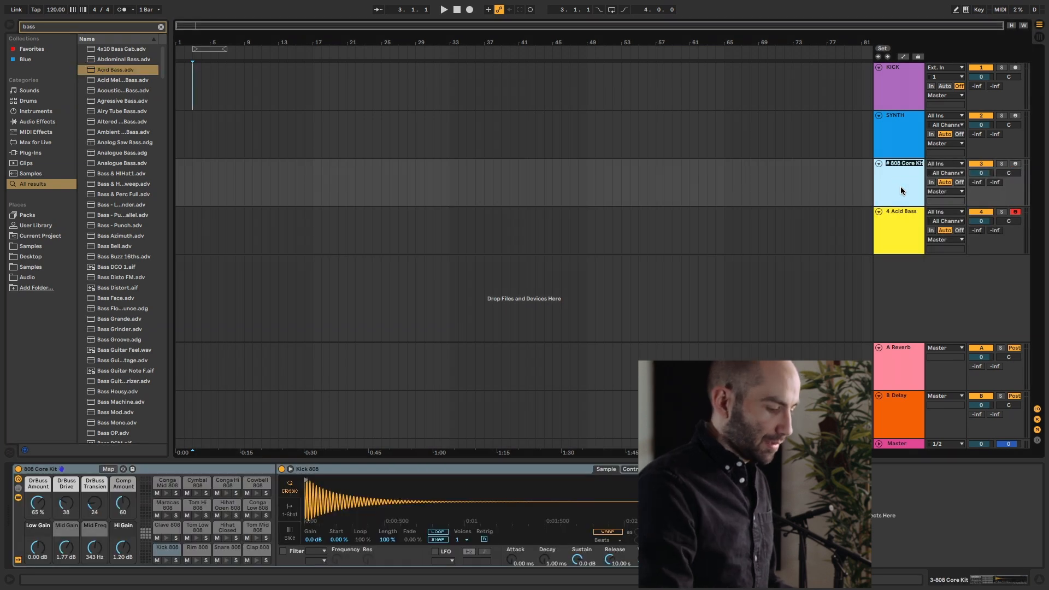
click(898, 230)
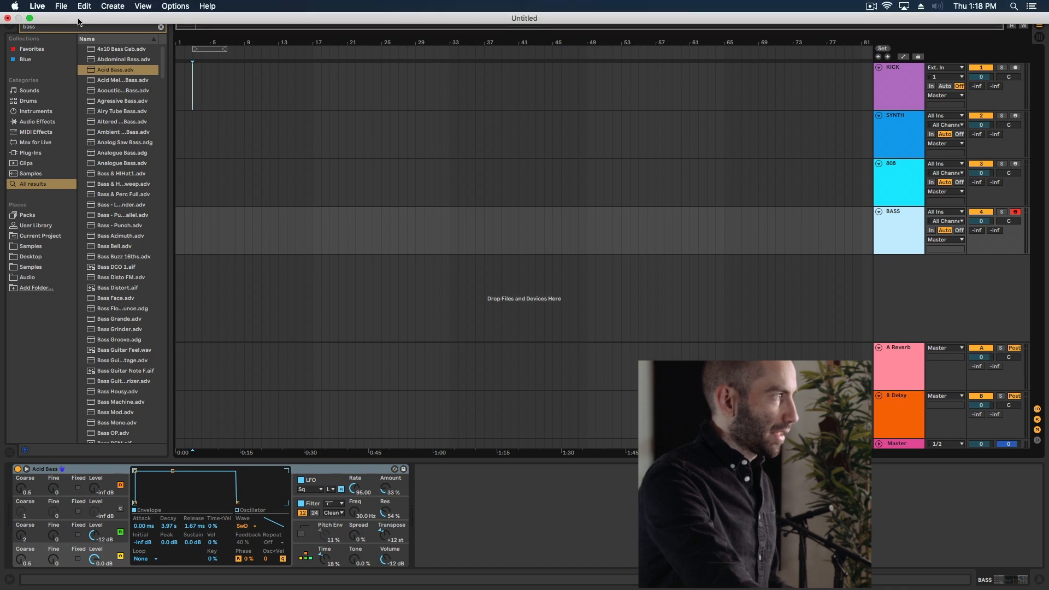
Save the set as 'Hip Hop Template' into the Templates folder via Save Live Set As
click(60, 7)
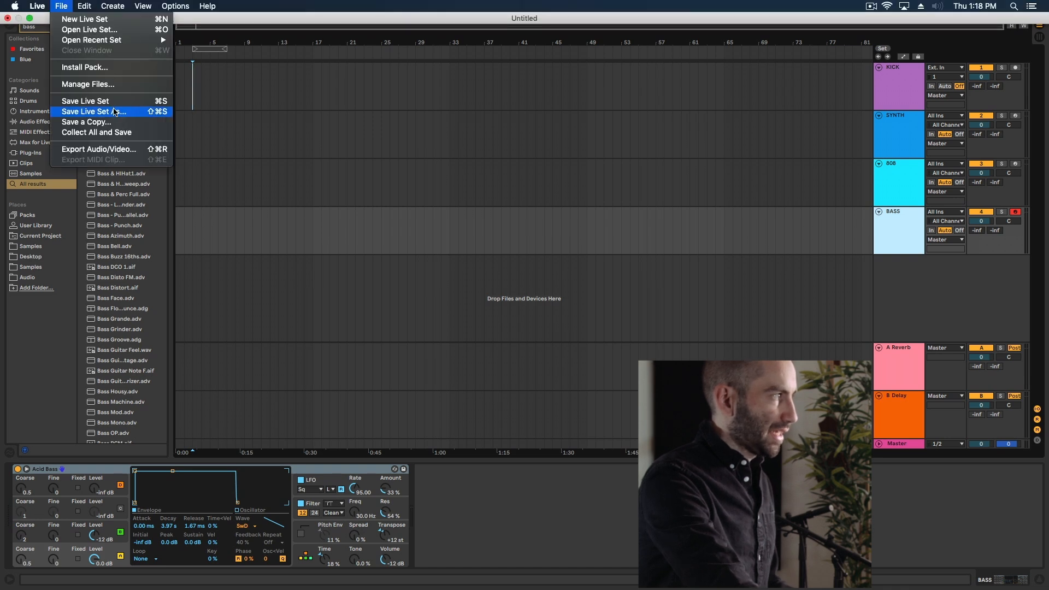
click(94, 111)
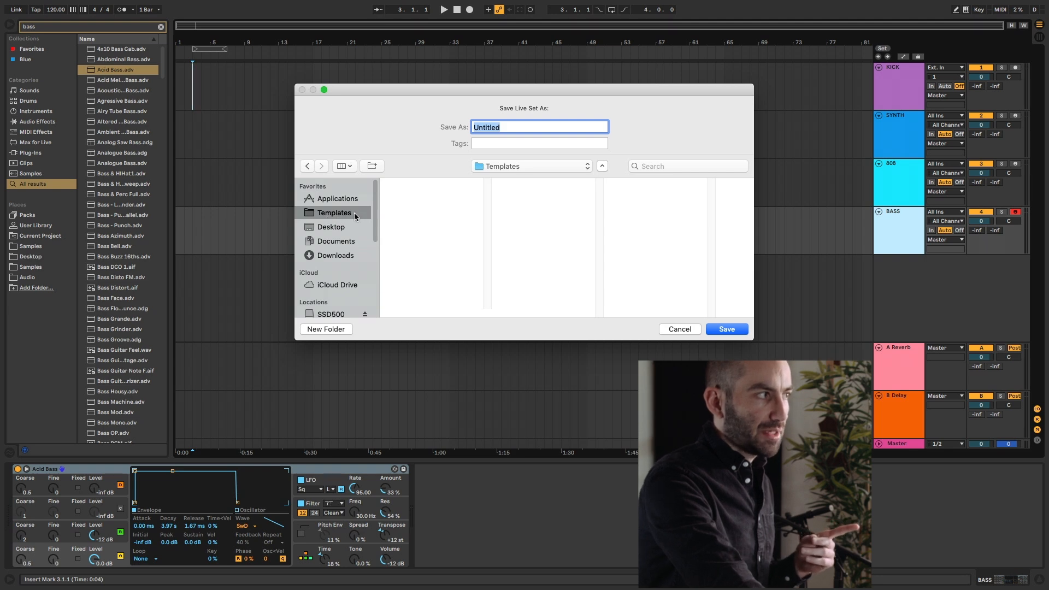
click(512, 127)
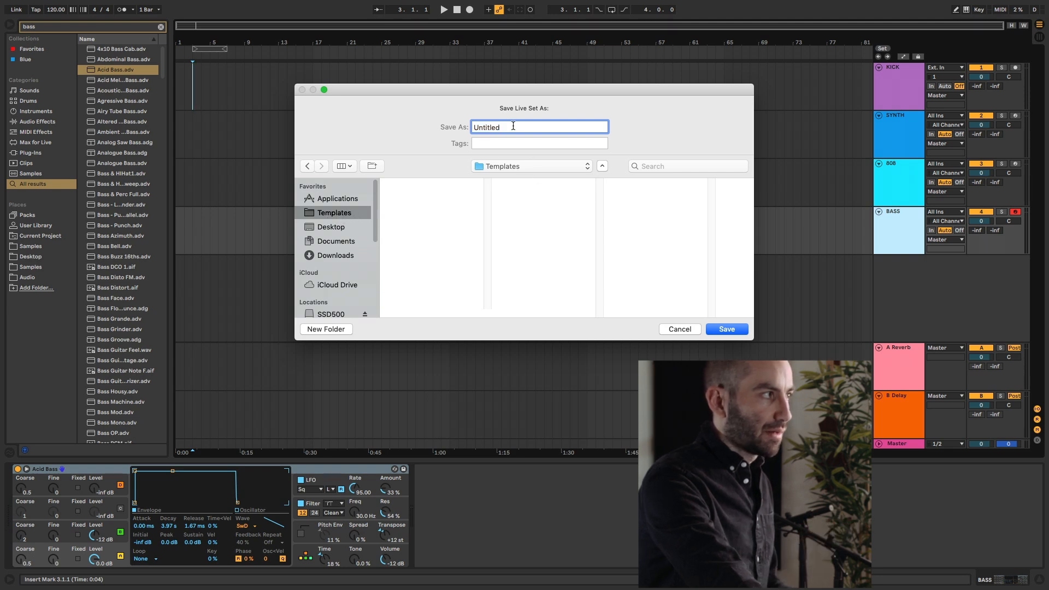
text(Hip Hop Tem)
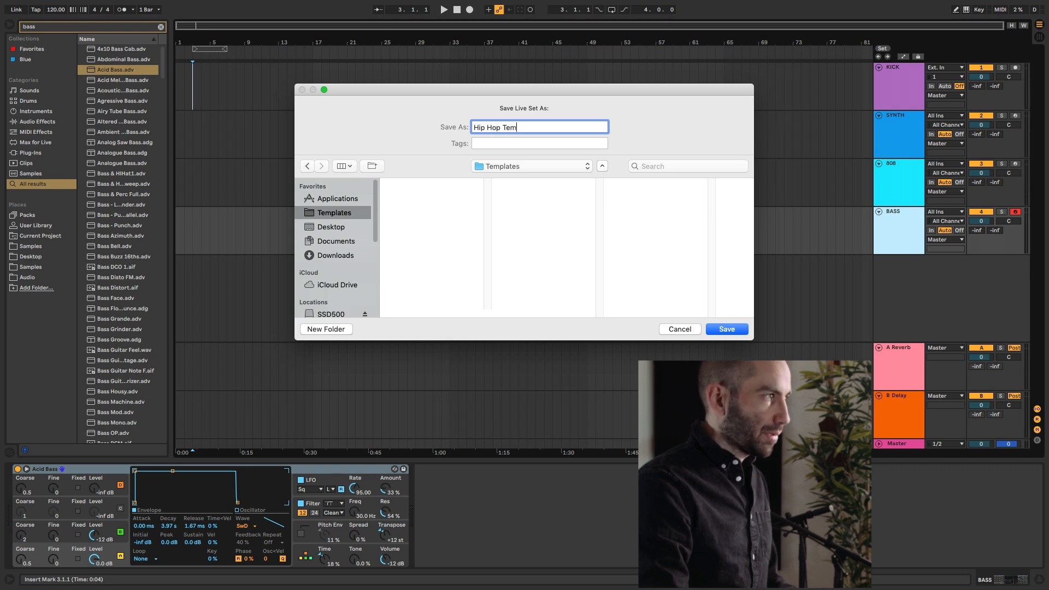
text(plate)
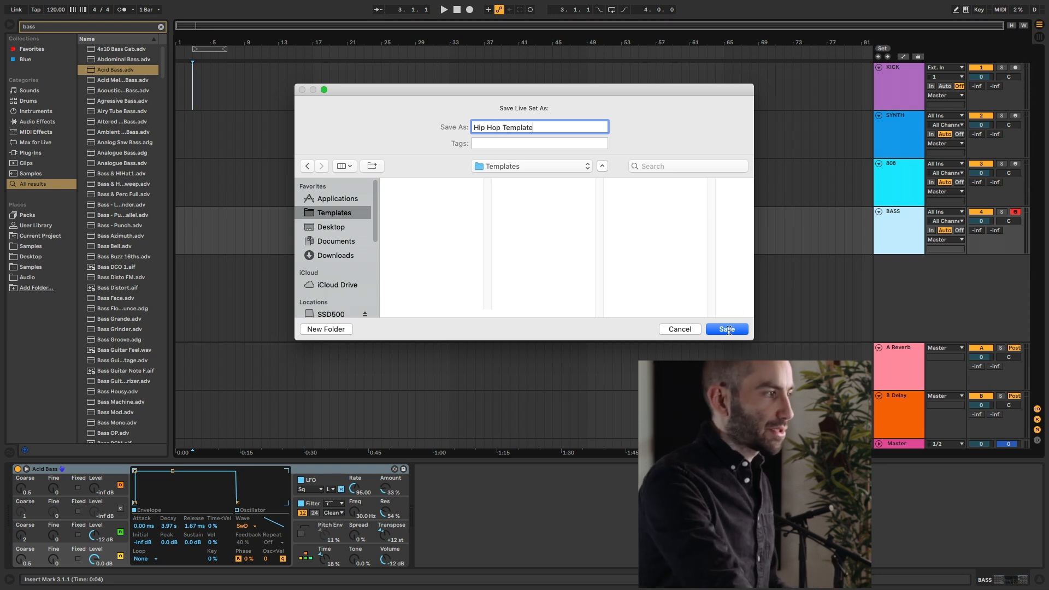
click(727, 329)
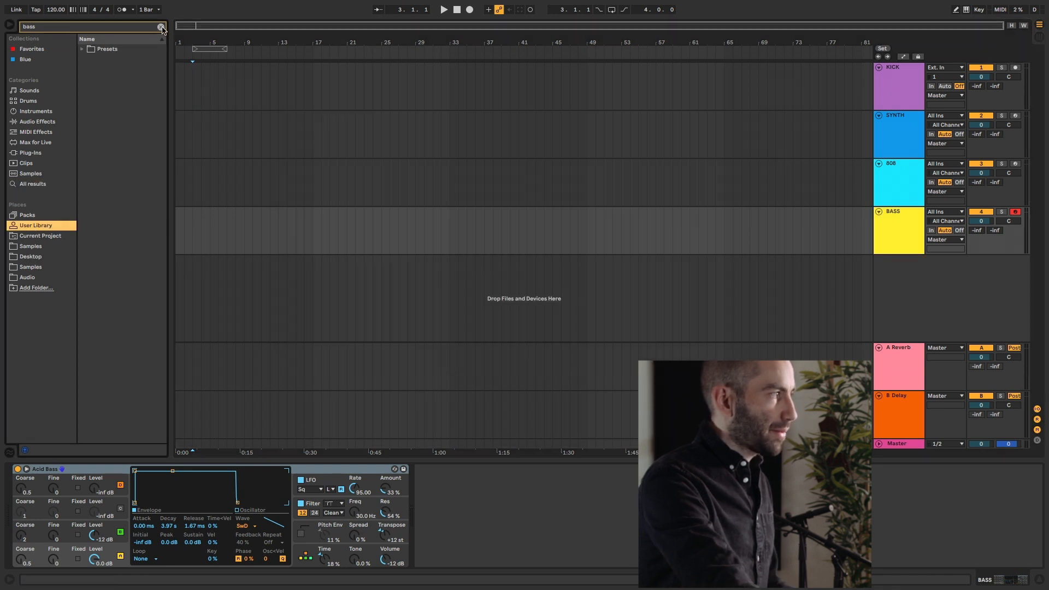
Clear the bass search and locate Hip Hop Template.als inside the User Library Templates folder
click(160, 26)
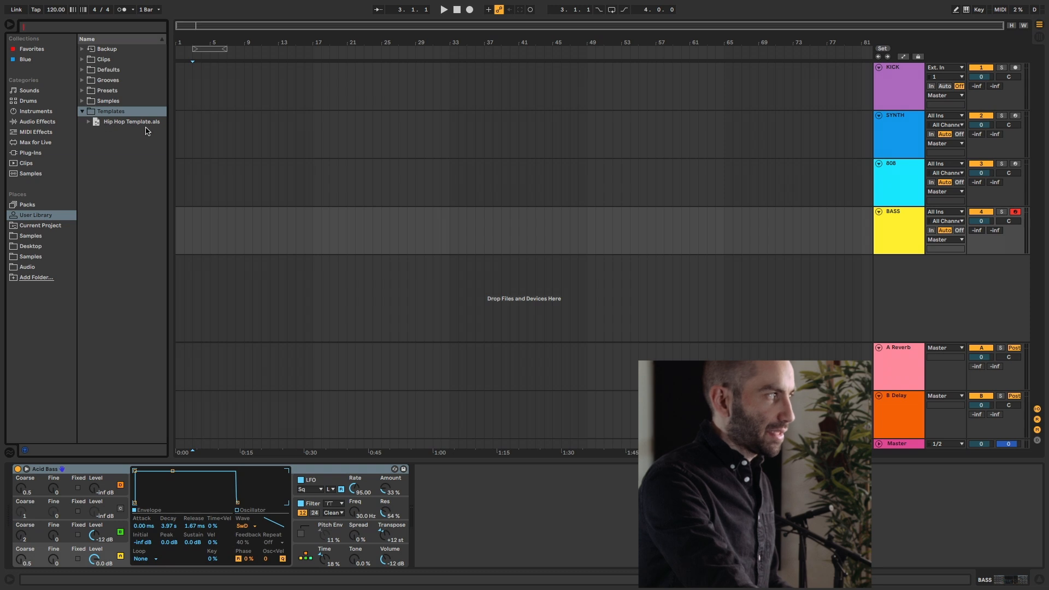
mouse_move(296, 129)
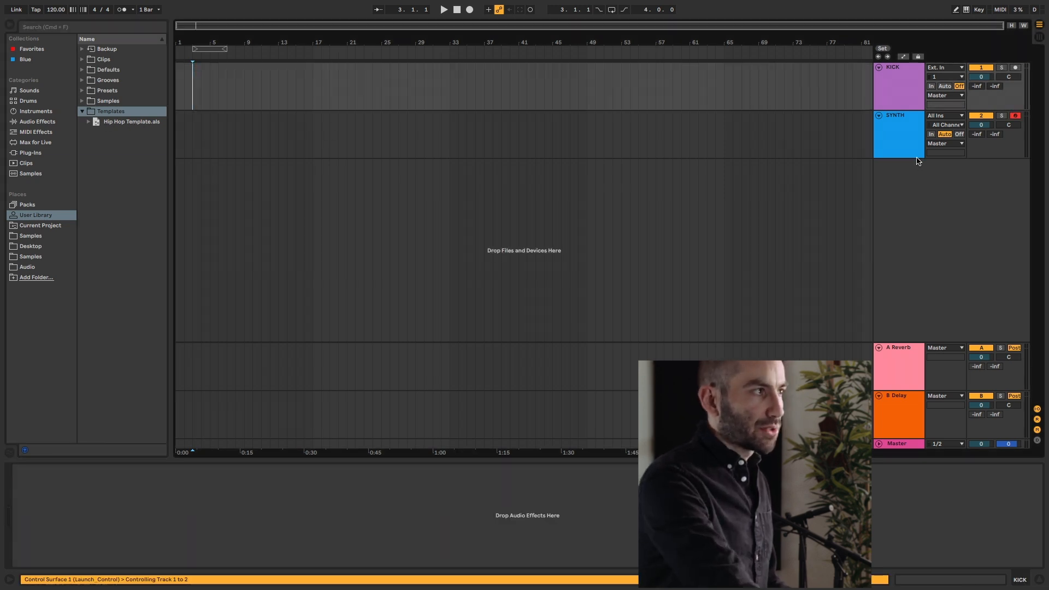
mouse_move(649, 174)
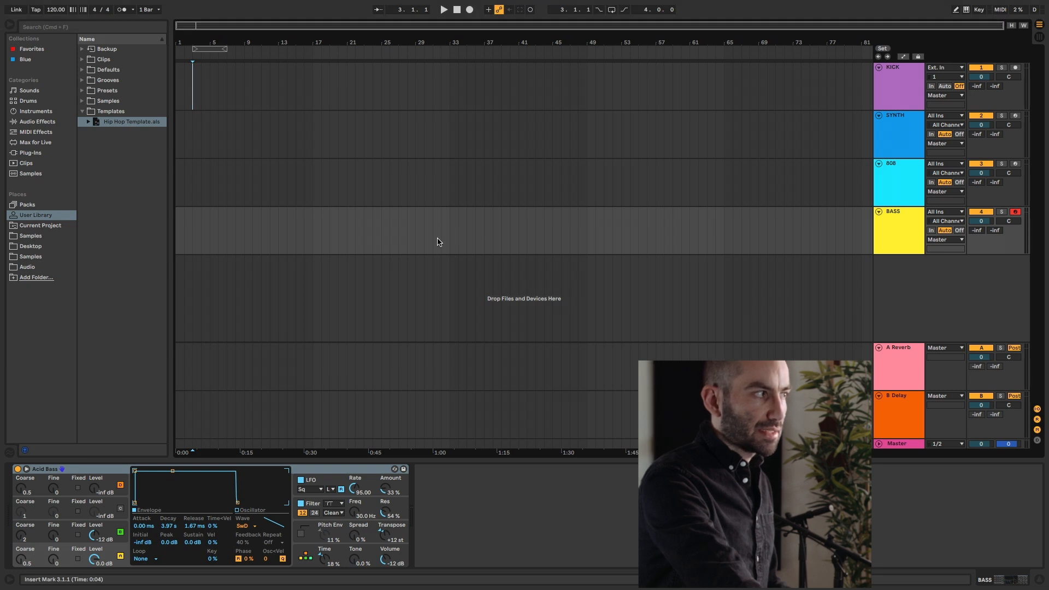
click(458, 248)
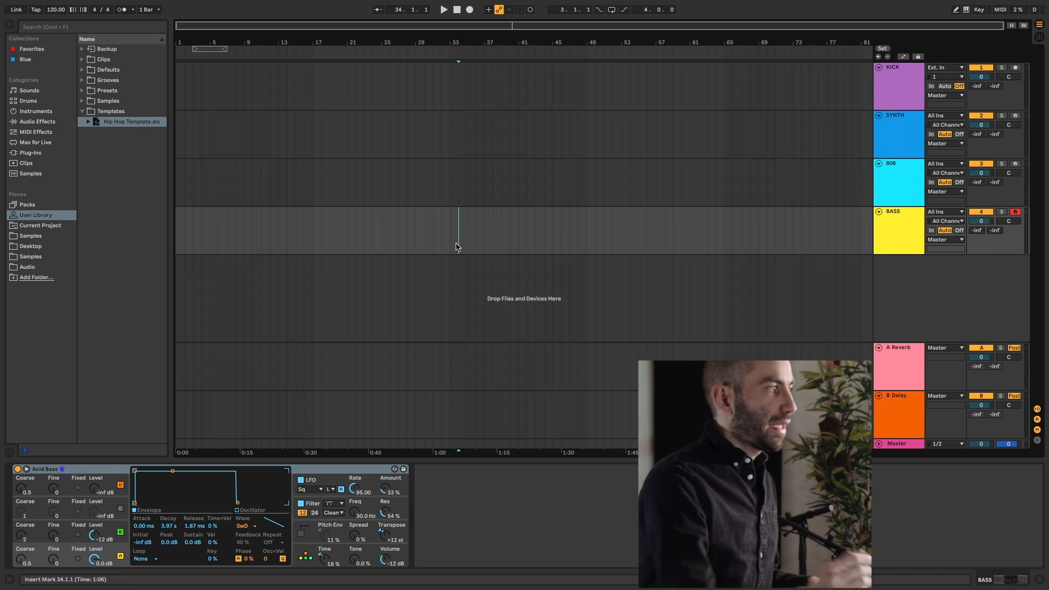
mouse_move(427, 206)
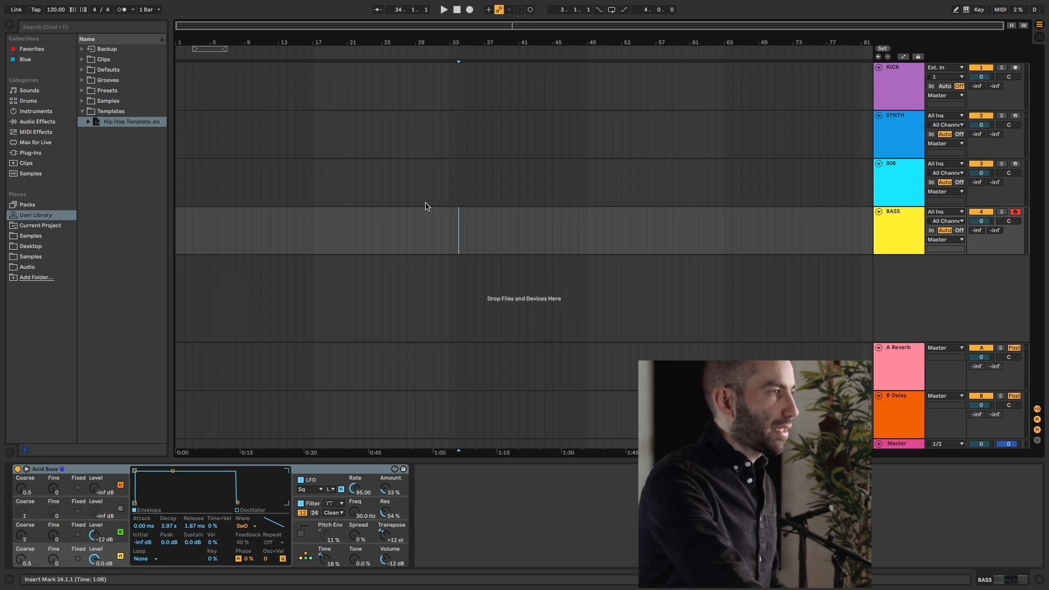
mouse_move(786, 268)
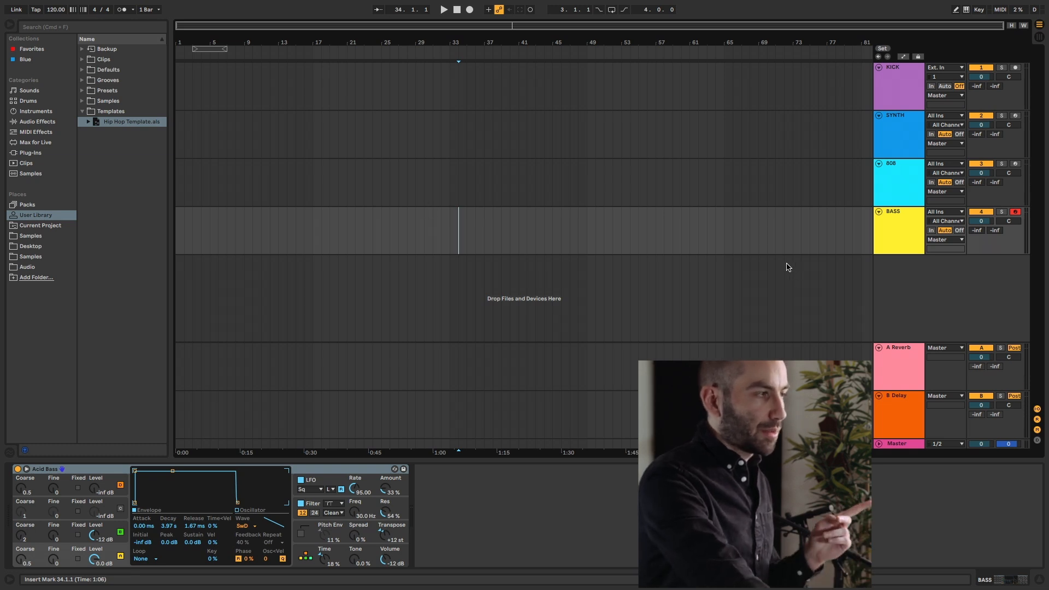
mouse_move(356, 183)
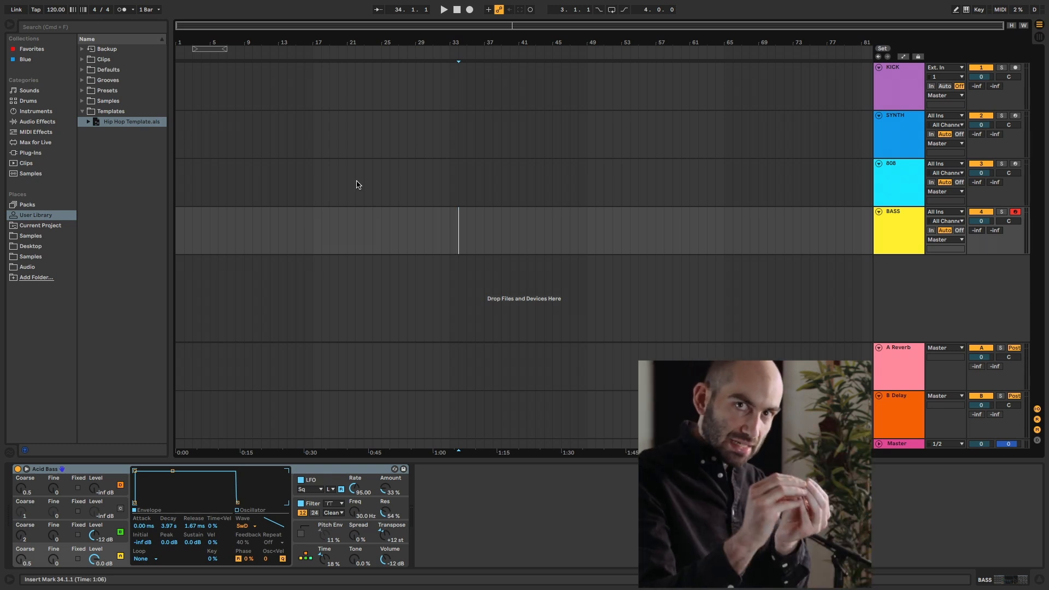
mouse_move(820, 226)
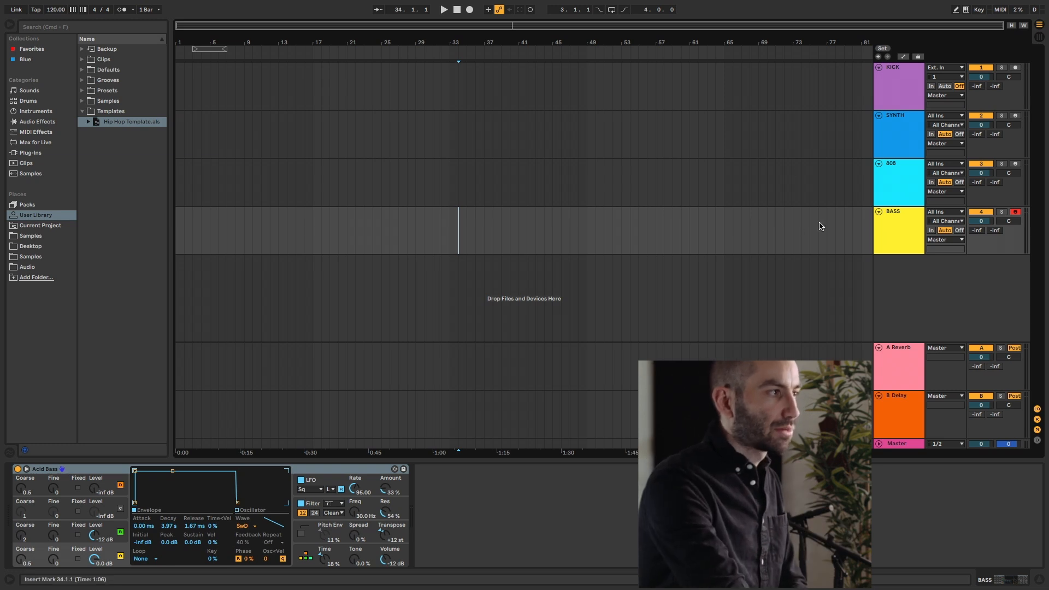
Drag Hip Hop Template.als into the VOCALS set, adding KICK, SYNTH, 808 and BASS tracks
click(898, 181)
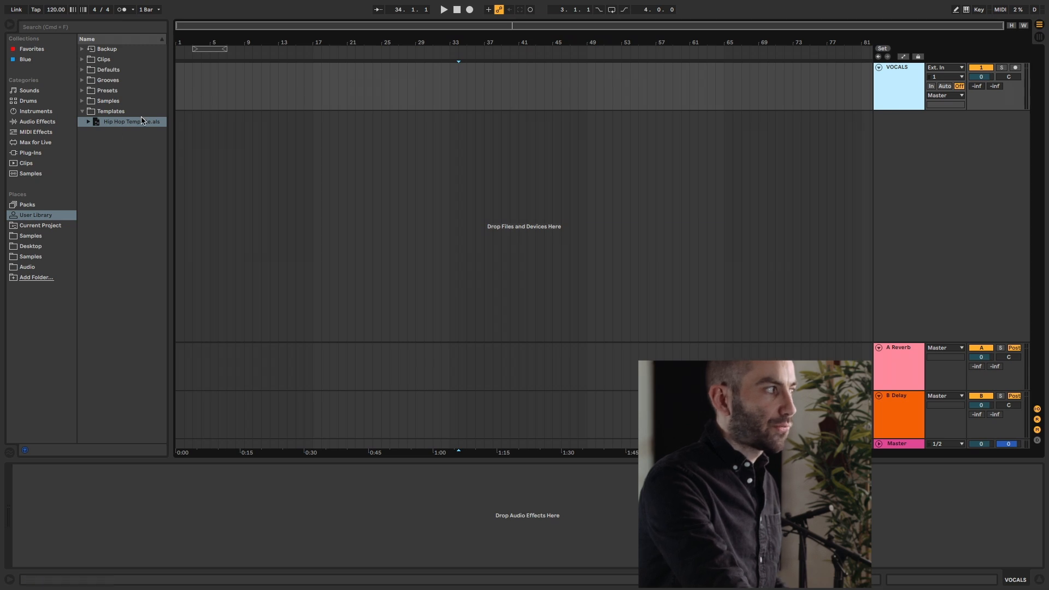
mouse_move(132, 125)
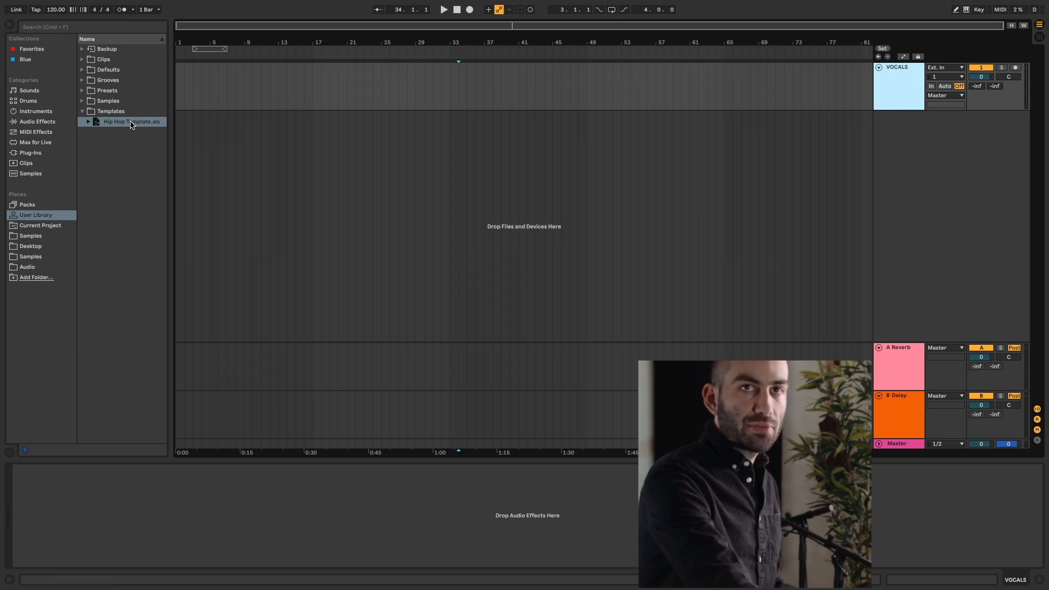
click(898, 88)
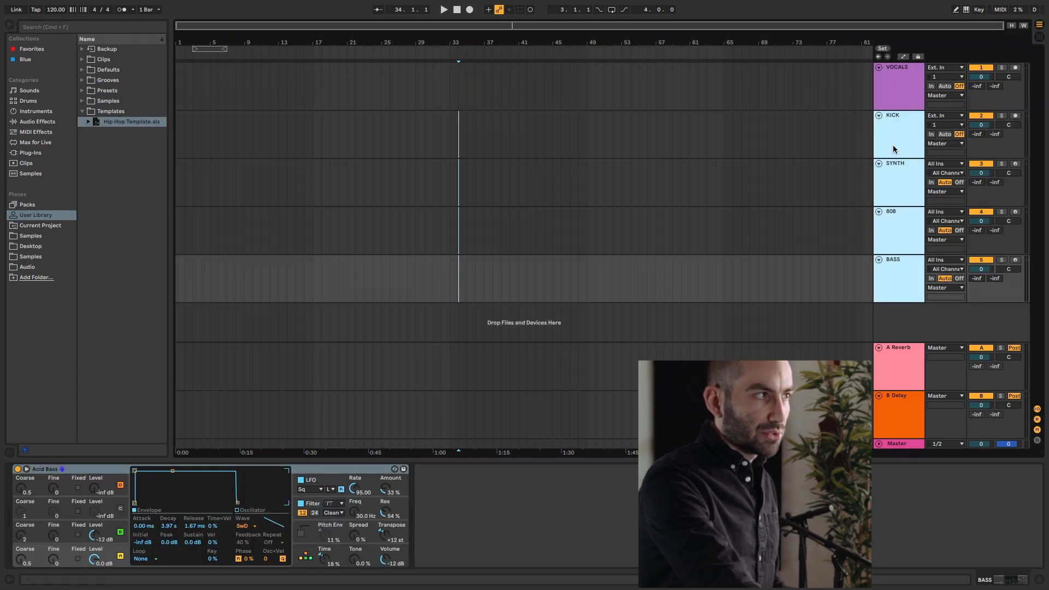
mouse_move(907, 157)
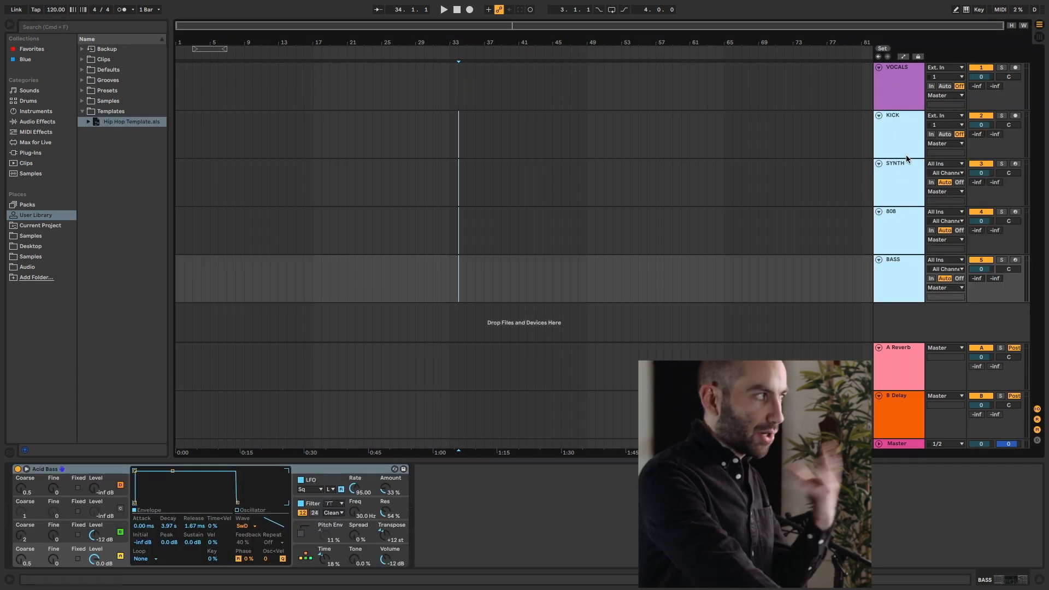
mouse_move(892, 113)
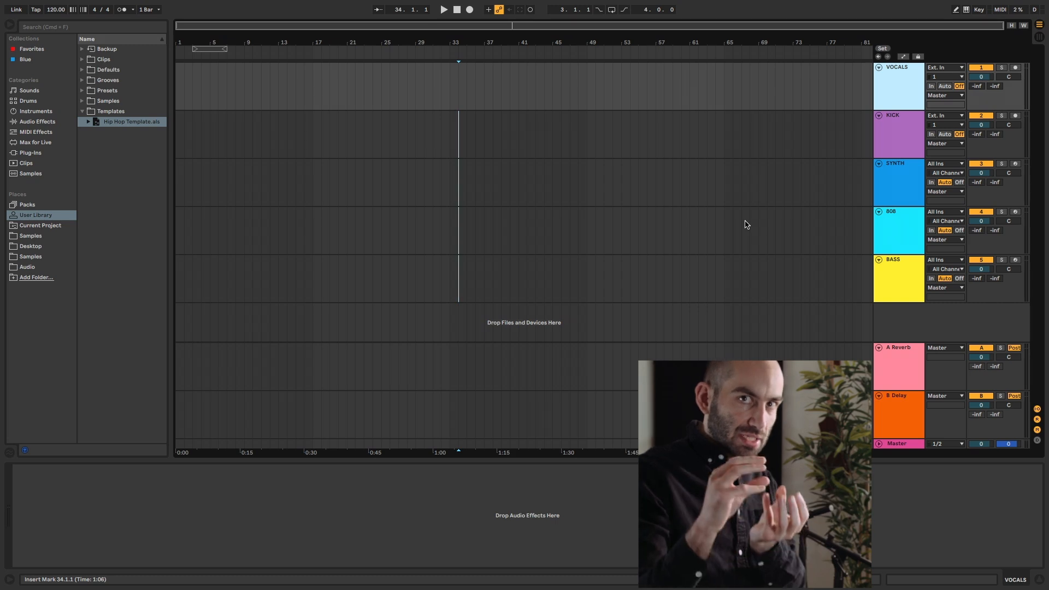
mouse_move(146, 136)
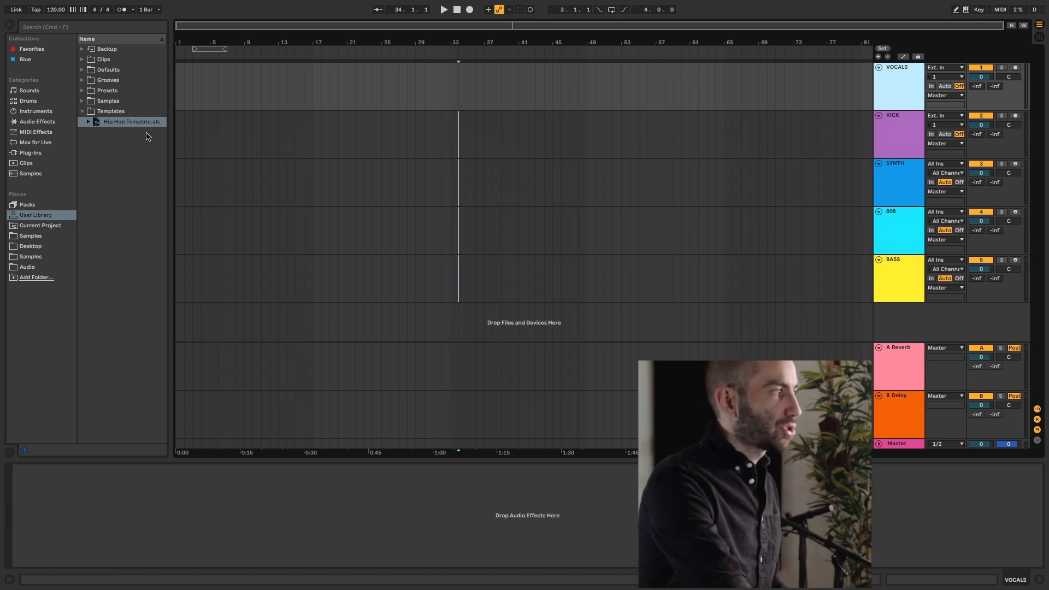
text(comp)
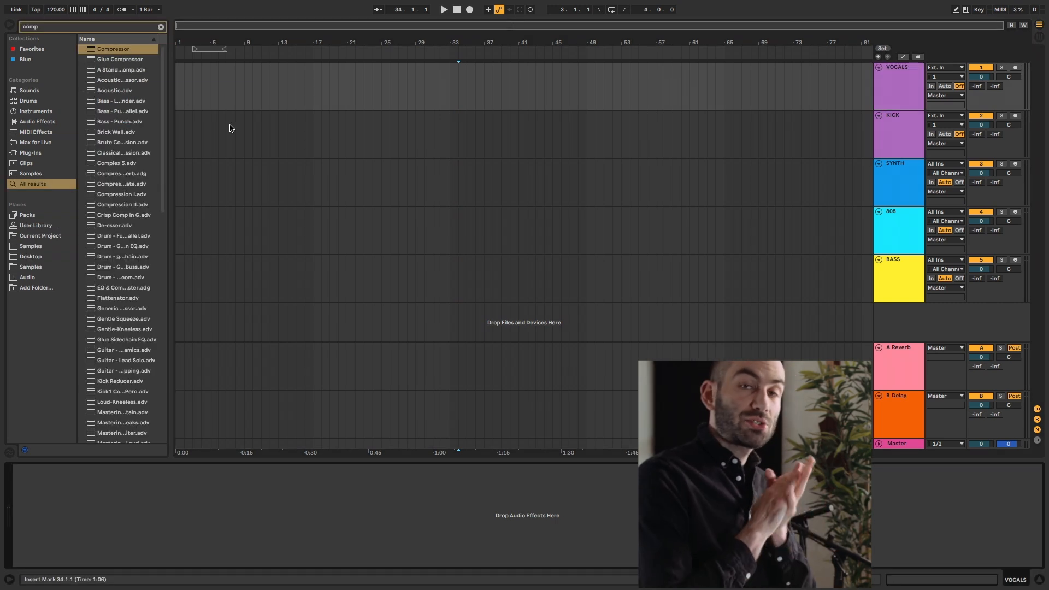